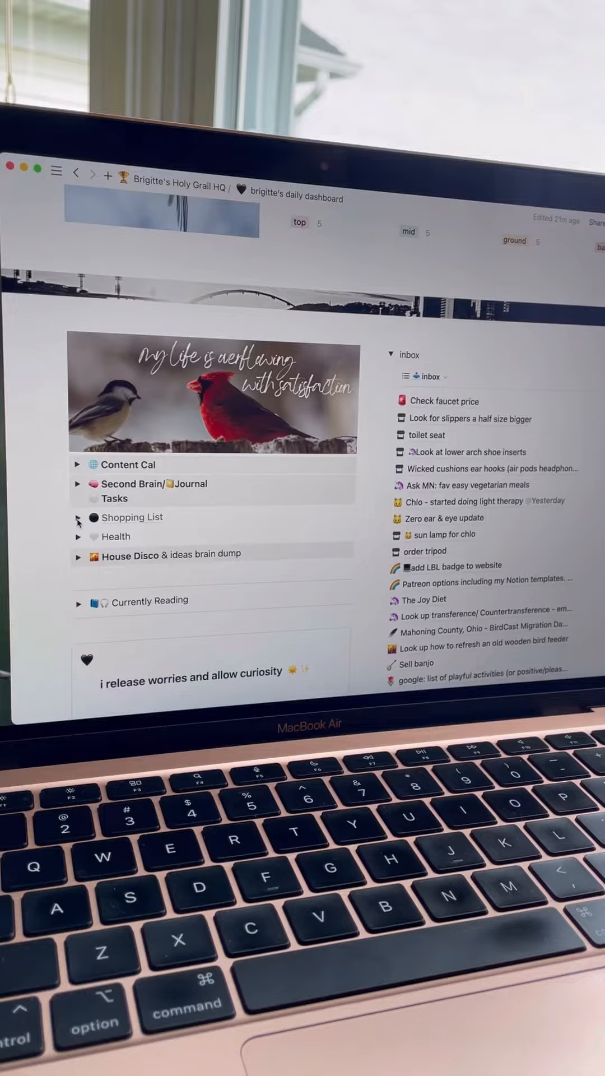
Expand the Shopping List toggle to reveal the Shopping List Database table of items and prices.
click(77, 517)
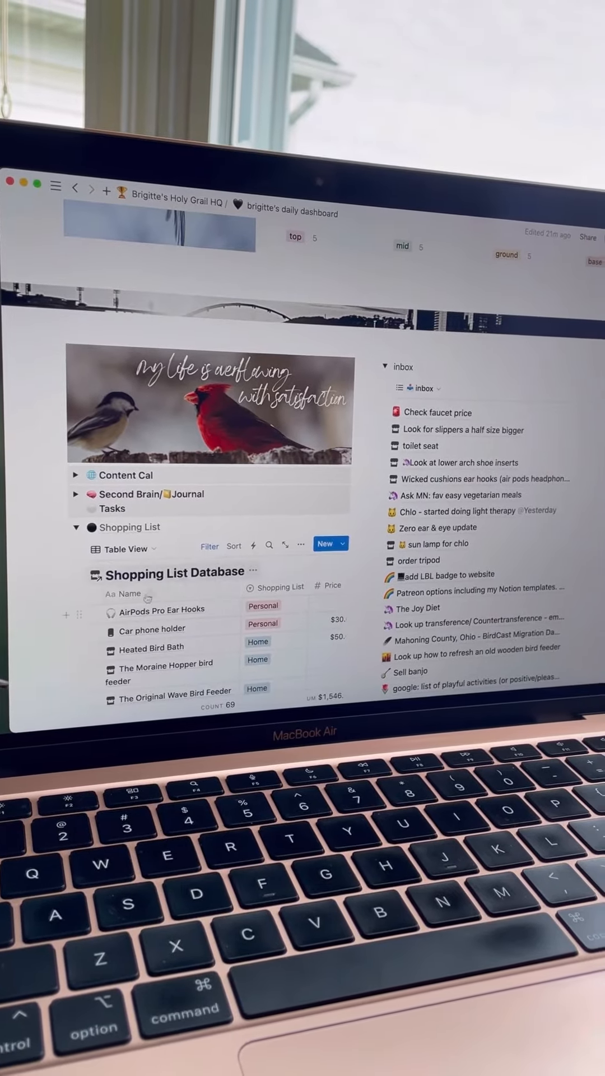